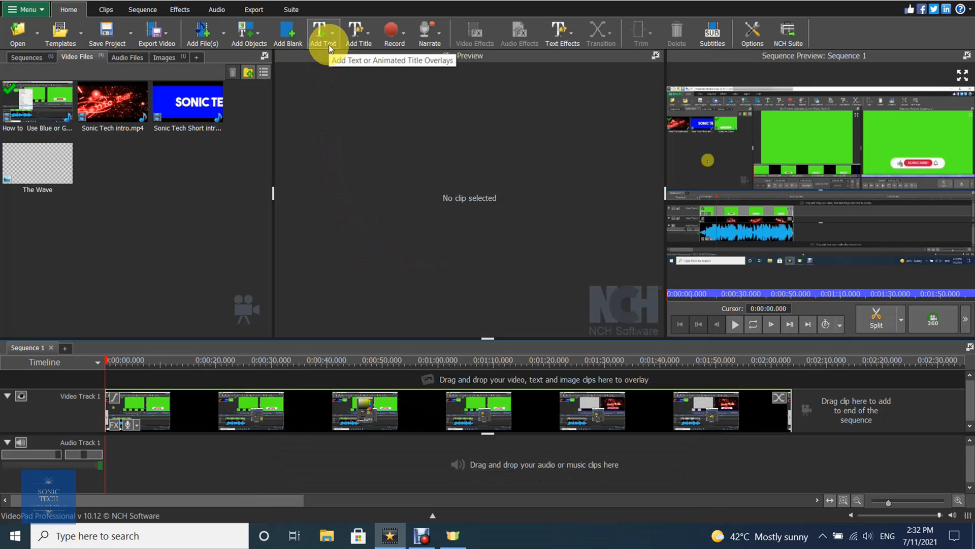
- Open the Add Text list of overlay types to add a Simple Text Overlay
{"action": "left_click", "coordinate": [322, 35]}
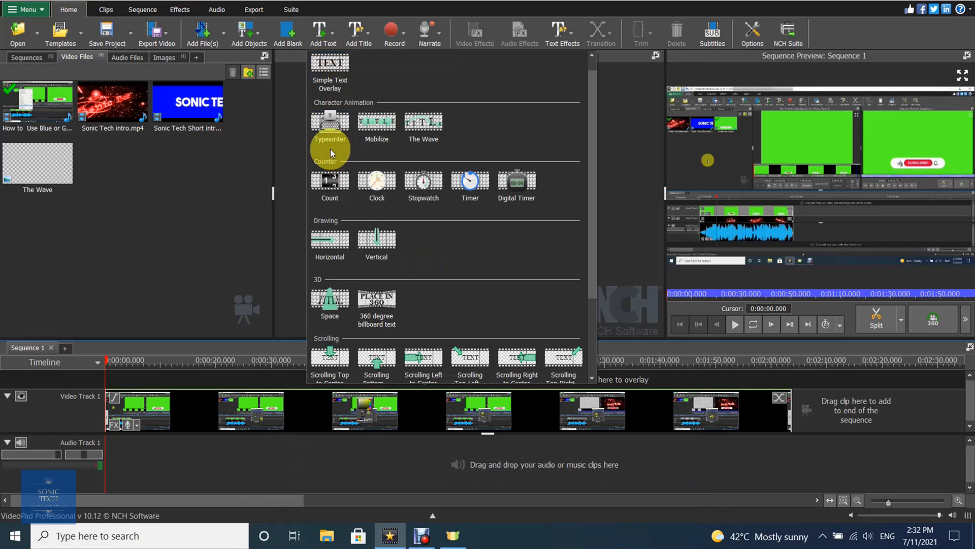
{"action": "mouse_move", "coordinate": [331, 121]}
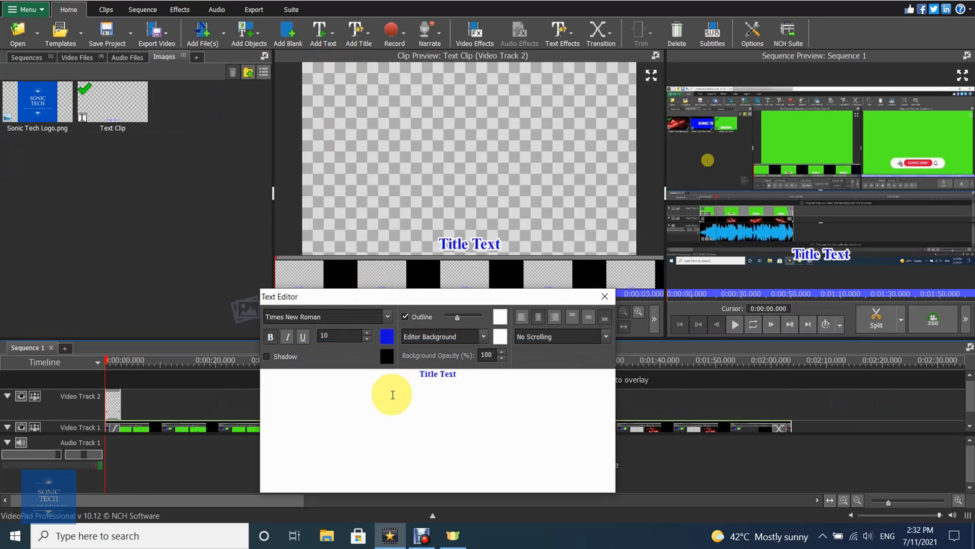
- Replace the placeholder 'Title Text' with 'Sonic Tech'
{"action": "type", "text": "s"}
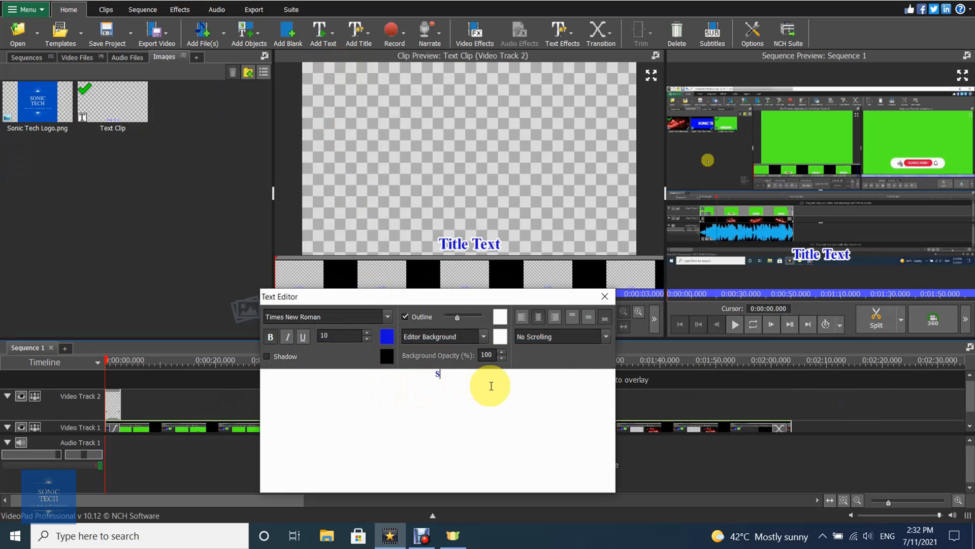
{"action": "type", "text": "Sonic Tech"}
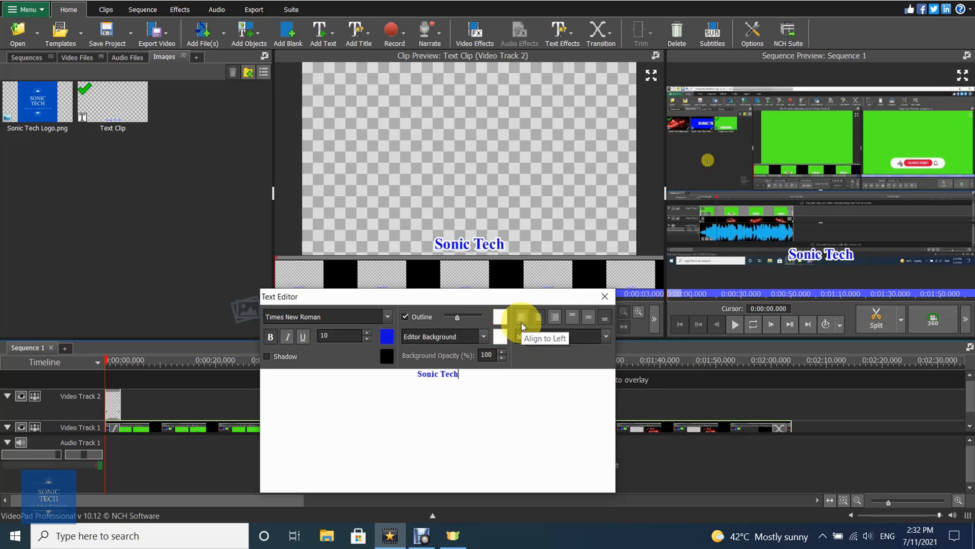
- Try left, right, middle and top alignments, then return the title to bottom centre
{"action": "left_click", "coordinate": [522, 317]}
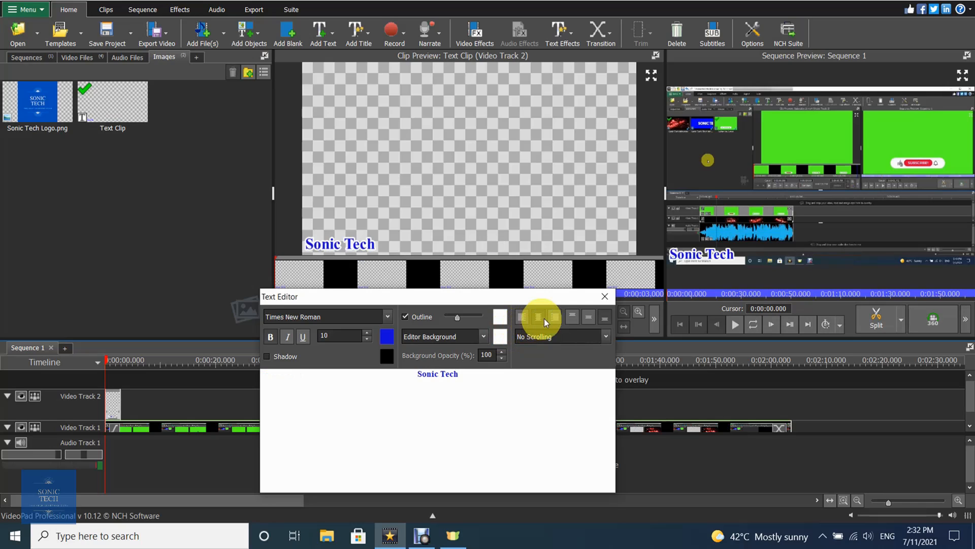
{"action": "left_click", "coordinate": [571, 319]}
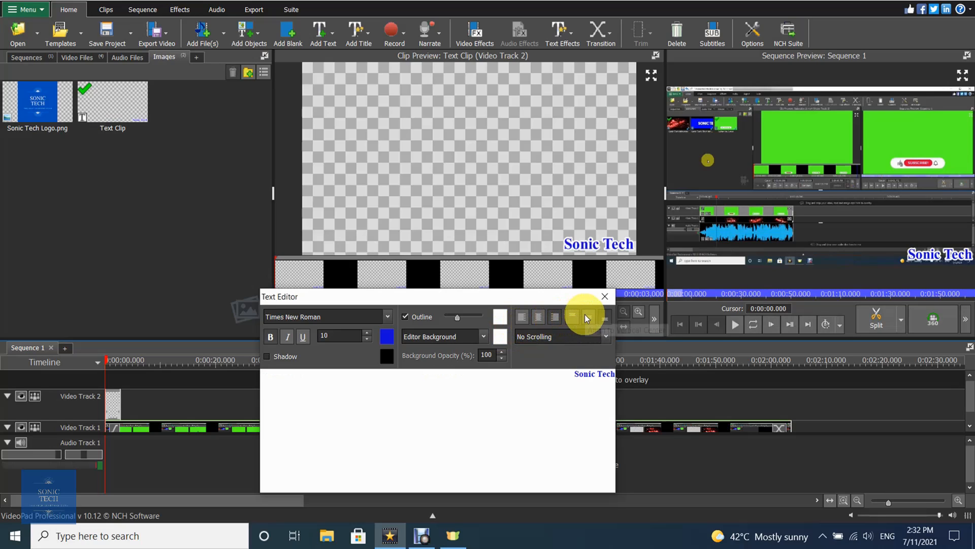
{"action": "left_click", "coordinate": [586, 317]}
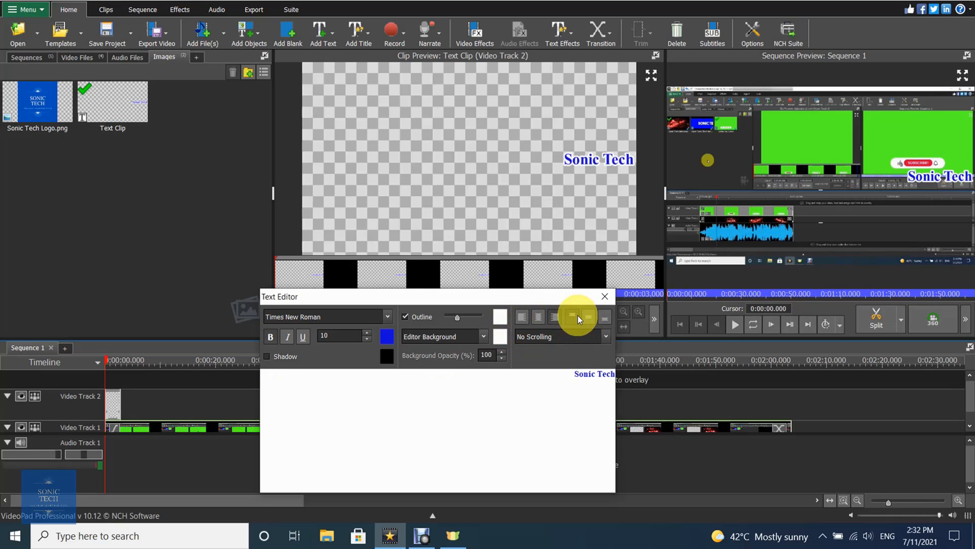
{"action": "left_click", "coordinate": [586, 317]}
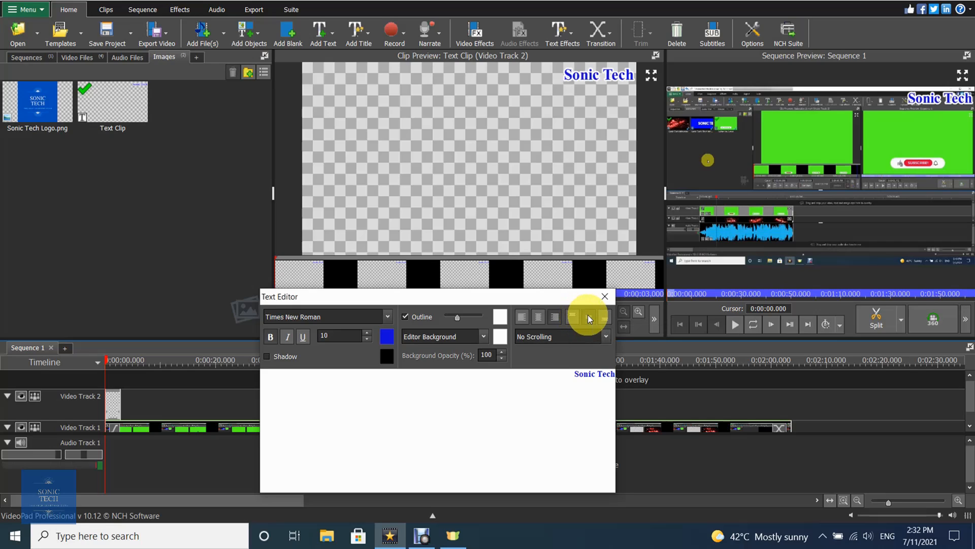
{"action": "left_click", "coordinate": [539, 317]}
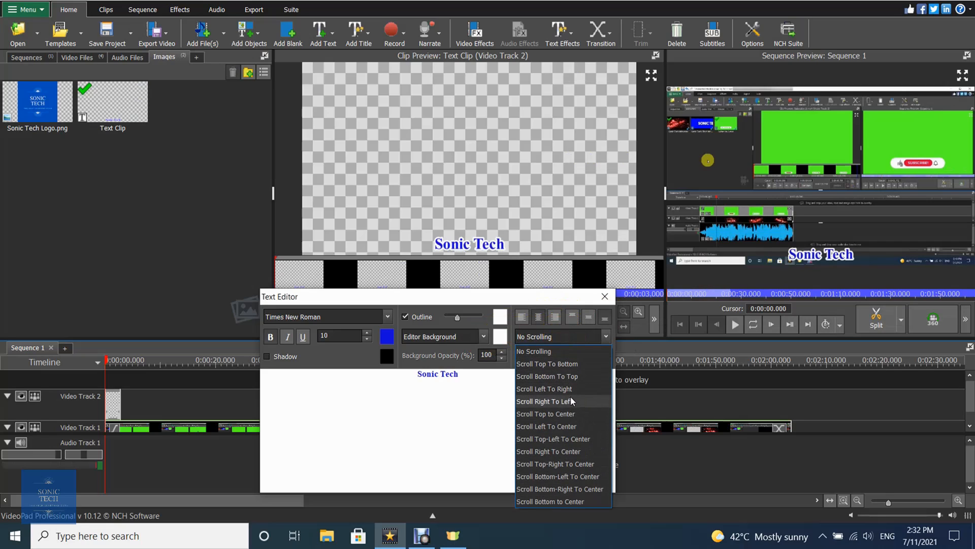
{"action": "mouse_move", "coordinate": [569, 403]}
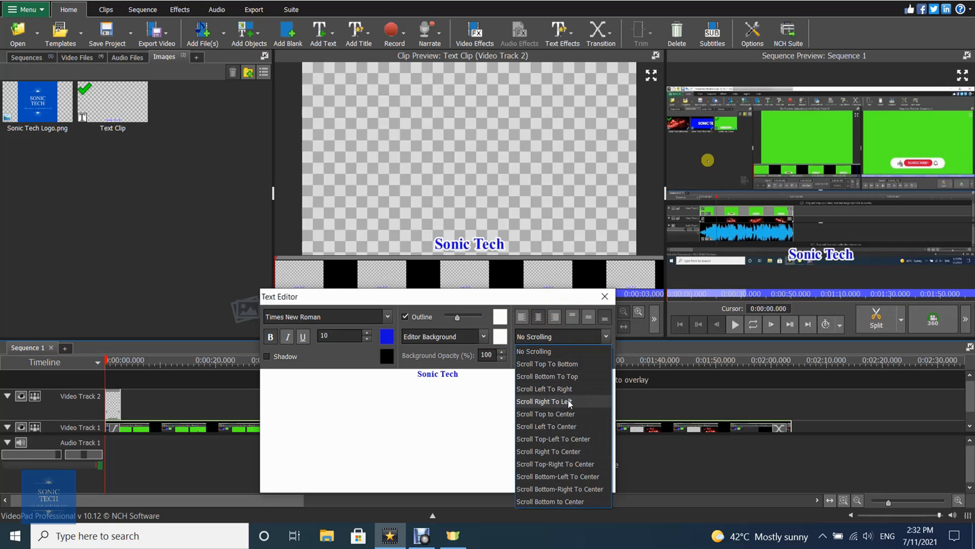
- Try Scroll Left To Right, then set the title to Scroll Top To Bottom
{"action": "left_click", "coordinate": [546, 389]}
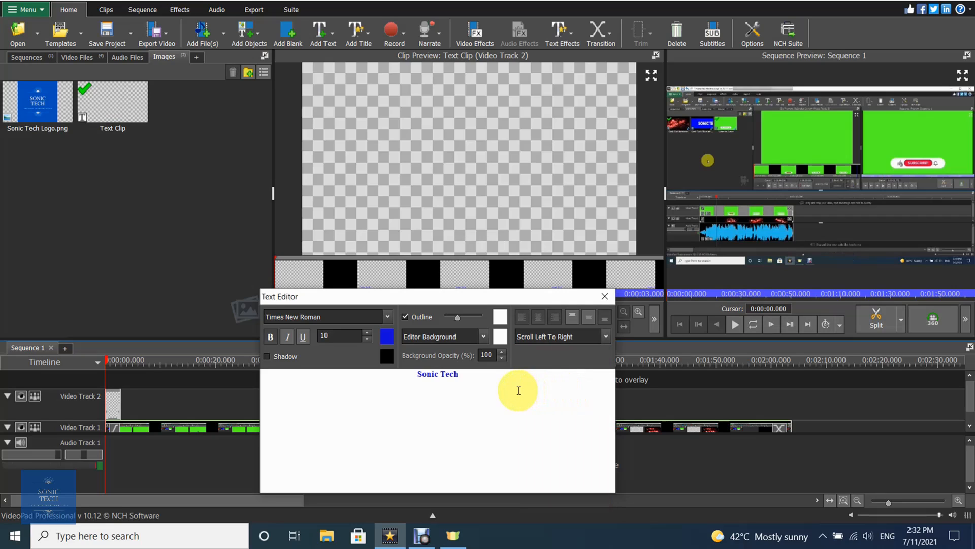
{"action": "left_click", "coordinate": [558, 336]}
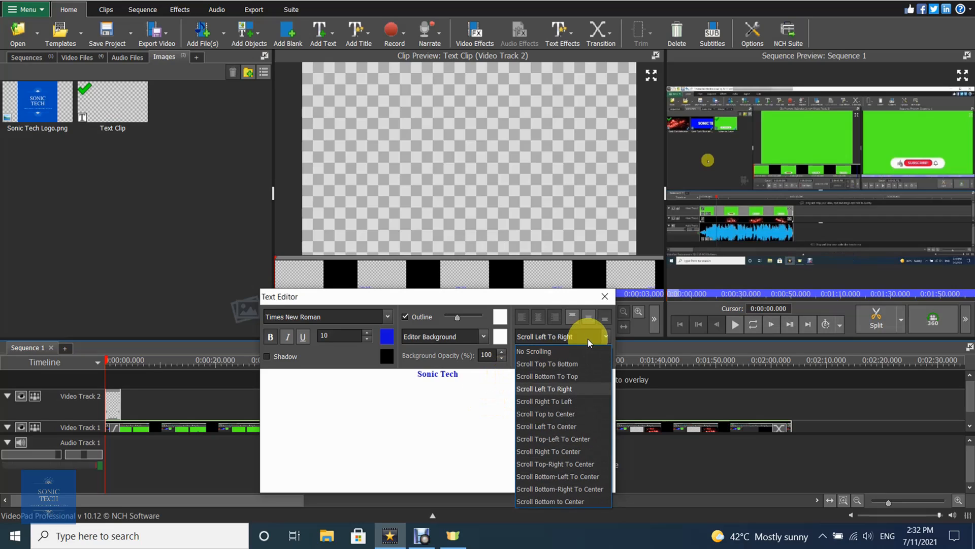
{"action": "mouse_move", "coordinate": [585, 368]}
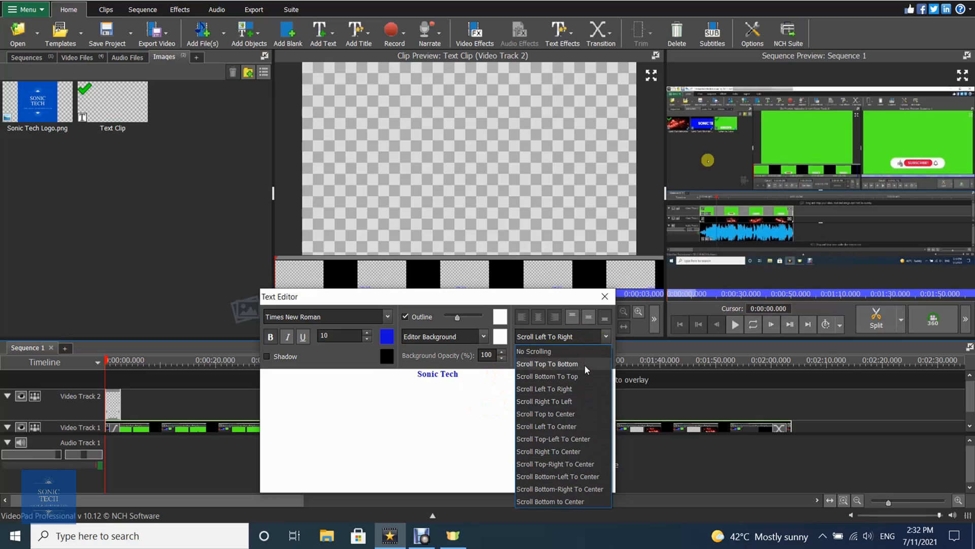
{"action": "left_click", "coordinate": [547, 364]}
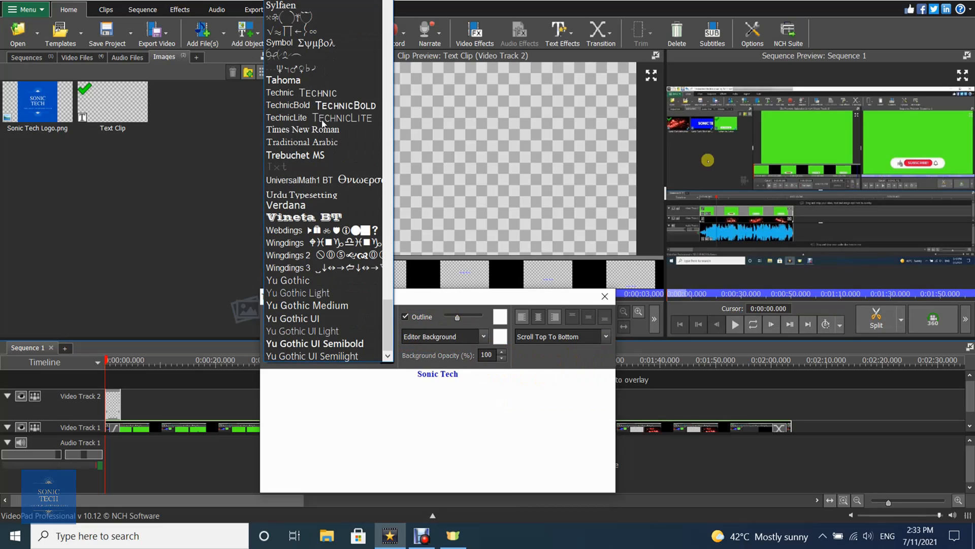
- Keep Times New Roman at size 13, toggling italic on and back off
{"action": "left_click", "coordinate": [303, 129]}
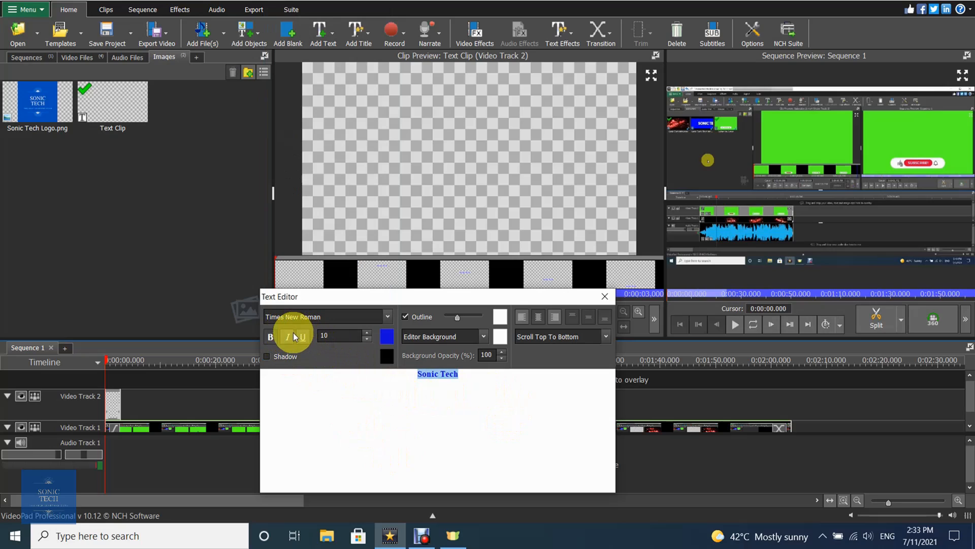
{"action": "left_click", "coordinate": [287, 336]}
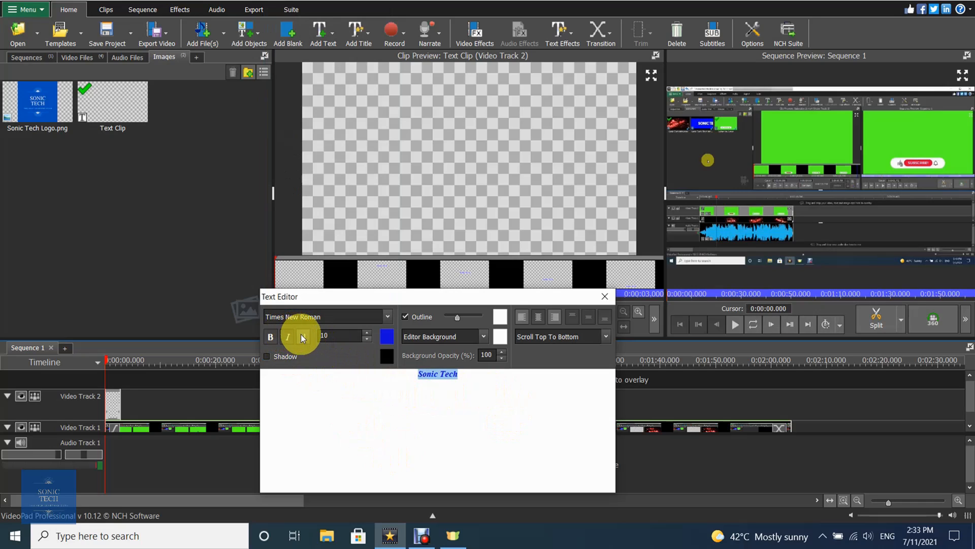
{"action": "left_click", "coordinate": [287, 337]}
{"action": "type", "text": "13"}
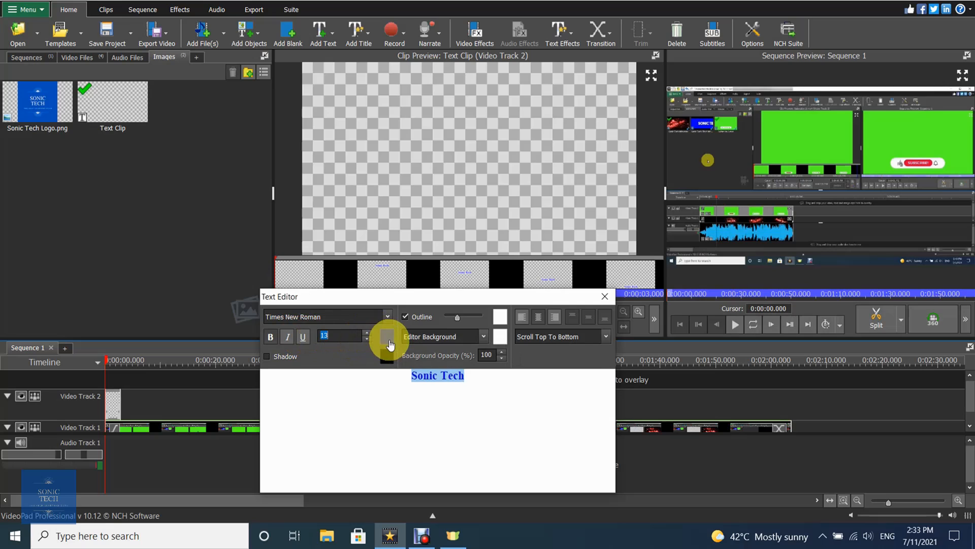
- Recolour the title red, then settle on blue (100dd9) as the text colour
{"action": "left_click", "coordinate": [386, 336]}
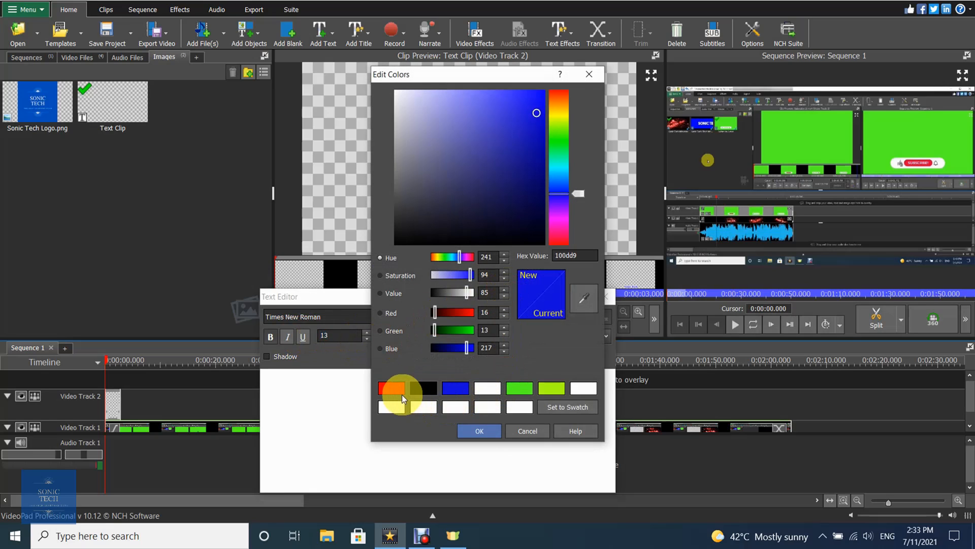
{"action": "left_click", "coordinate": [391, 387]}
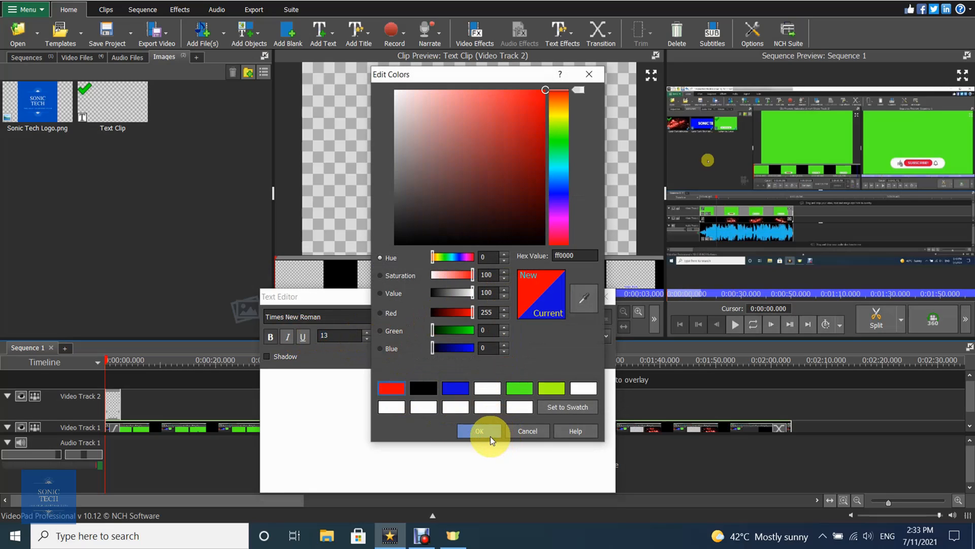
{"action": "left_click", "coordinate": [478, 430]}
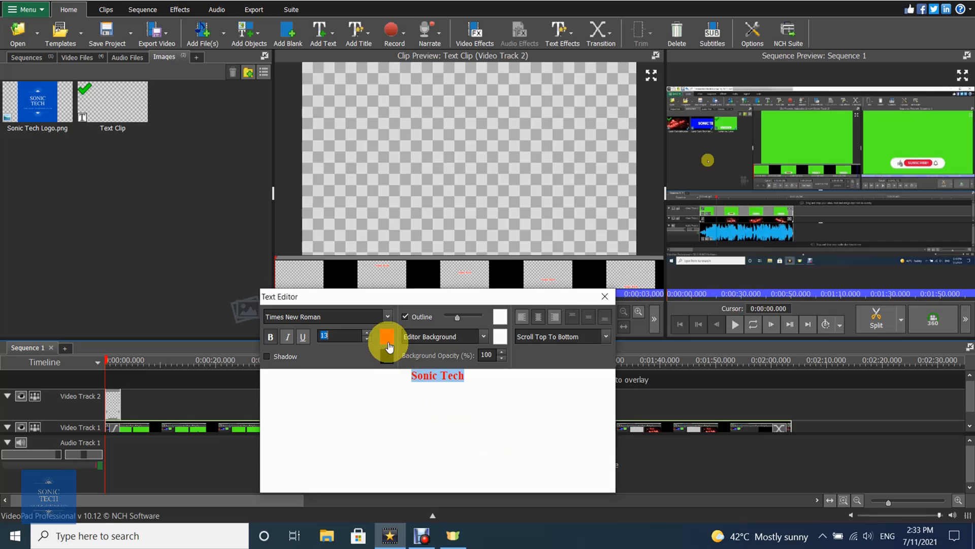
{"action": "left_click", "coordinate": [387, 336]}
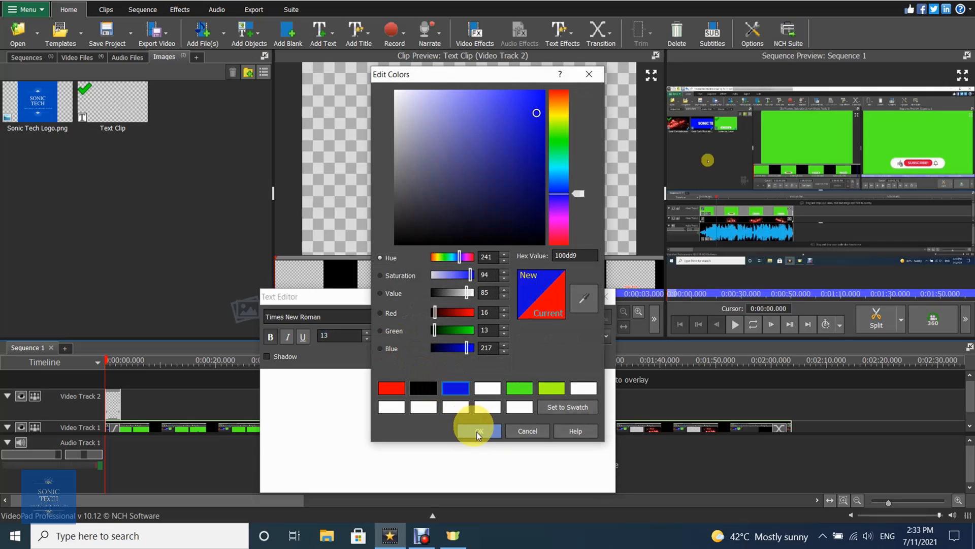
{"action": "left_click", "coordinate": [477, 431]}
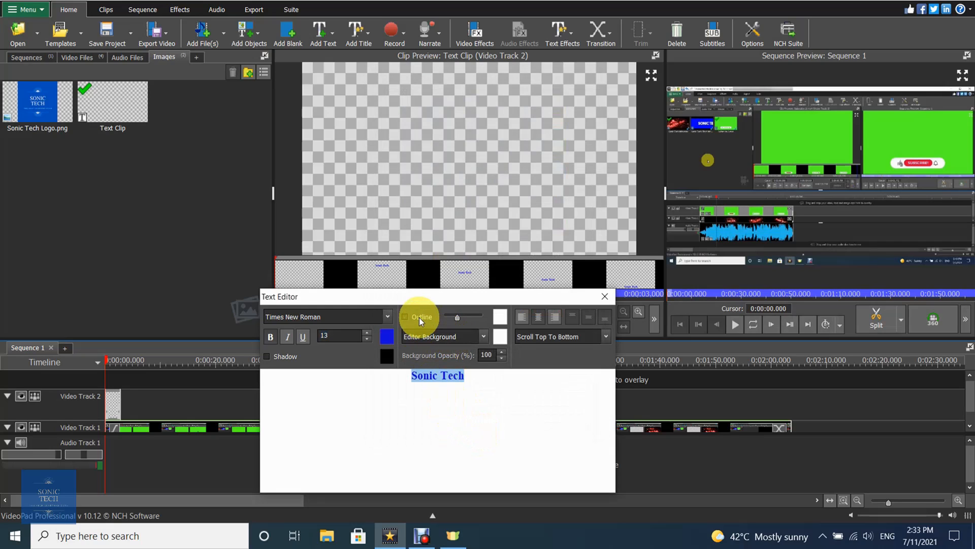
- Enable the Outline option and close the Text Editor, leaving the clip on Video Track 2
{"action": "left_click", "coordinate": [405, 317]}
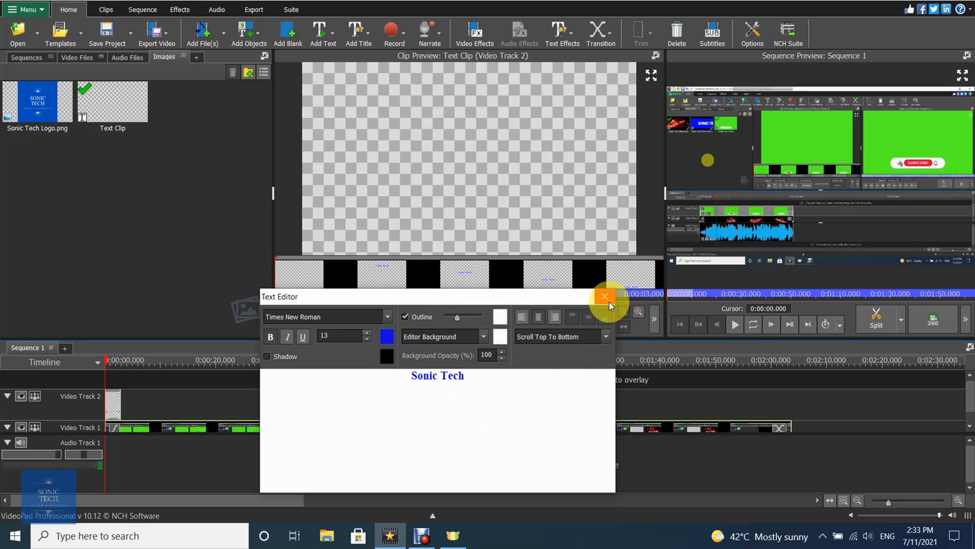
{"action": "left_click", "coordinate": [603, 296]}
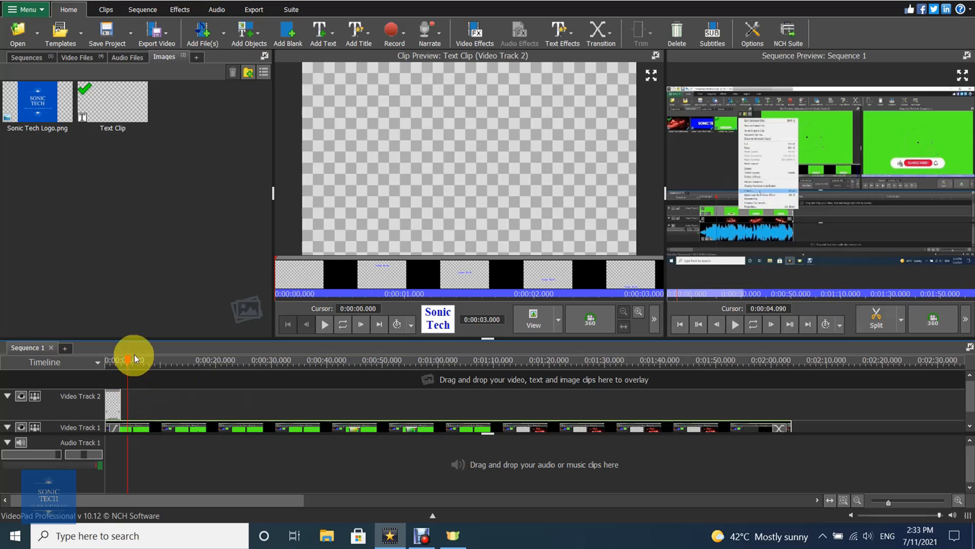
{"action": "mouse_move", "coordinate": [322, 32]}
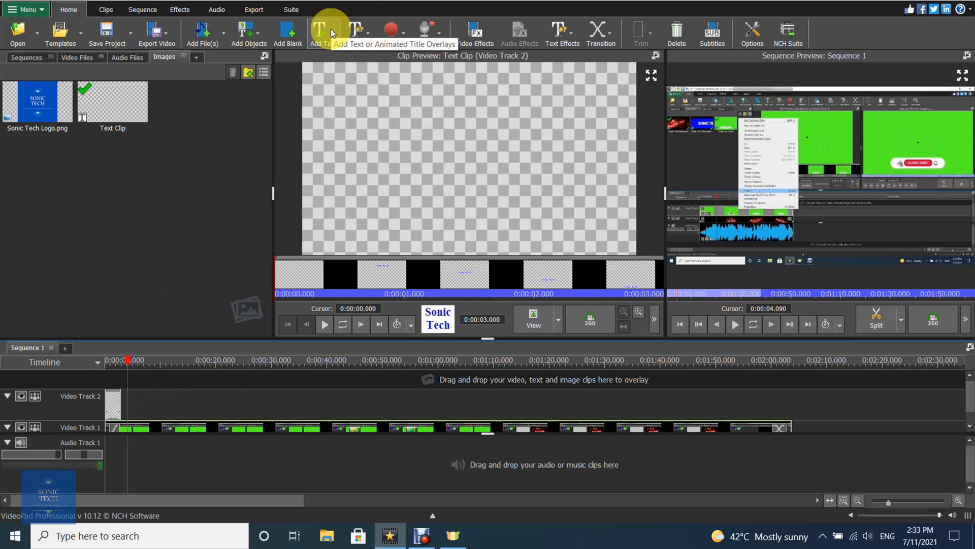
- Add a Typewriter character-animation title from the Add Text list
{"action": "left_click", "coordinate": [319, 33]}
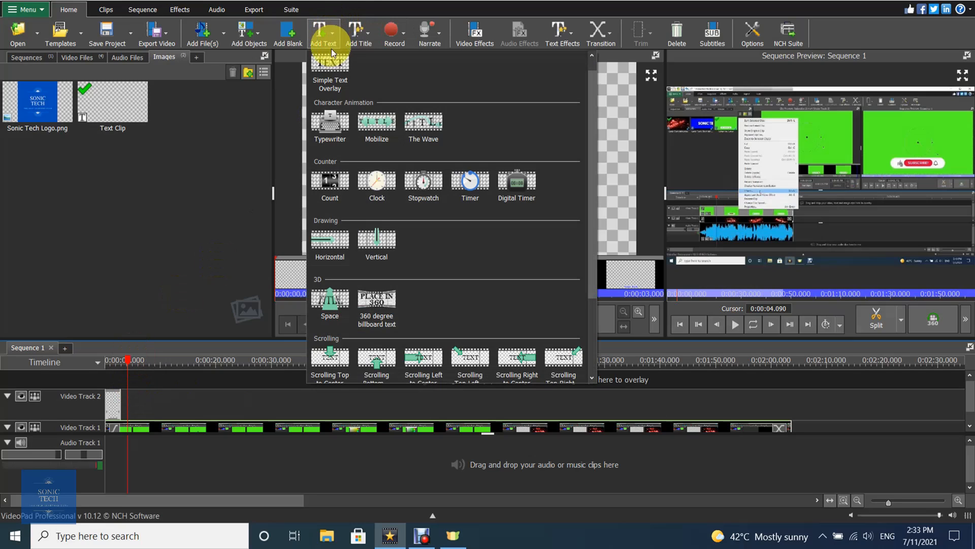
{"action": "mouse_move", "coordinate": [330, 120]}
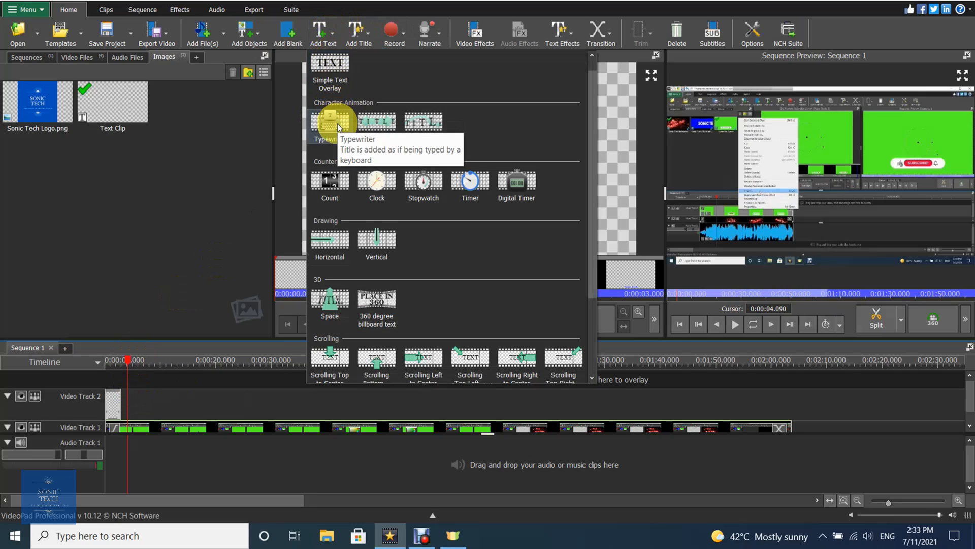
{"action": "left_click", "coordinate": [329, 122]}
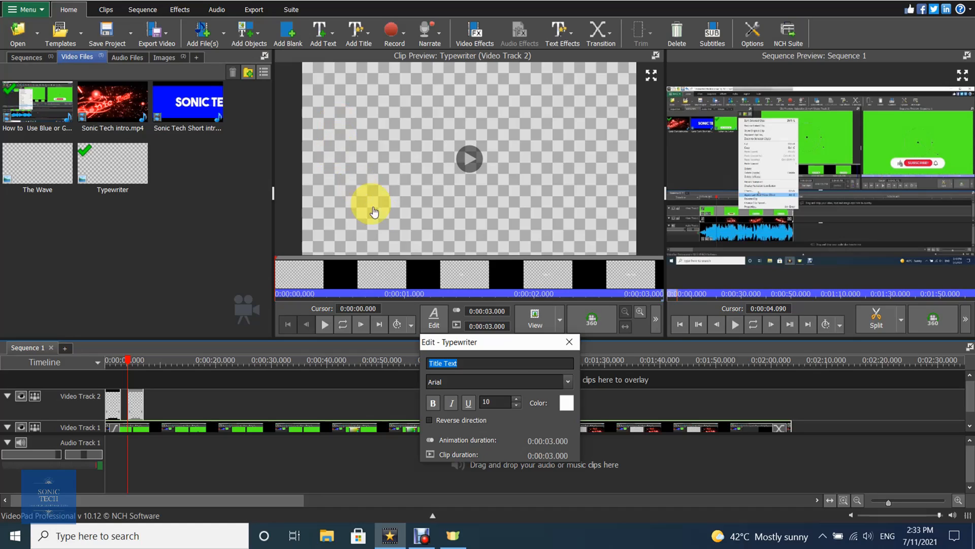
- Make the Typewriter title read 'sonic tech' in bold Times New Roman lasting 5 seconds
{"action": "type", "text": "s"}
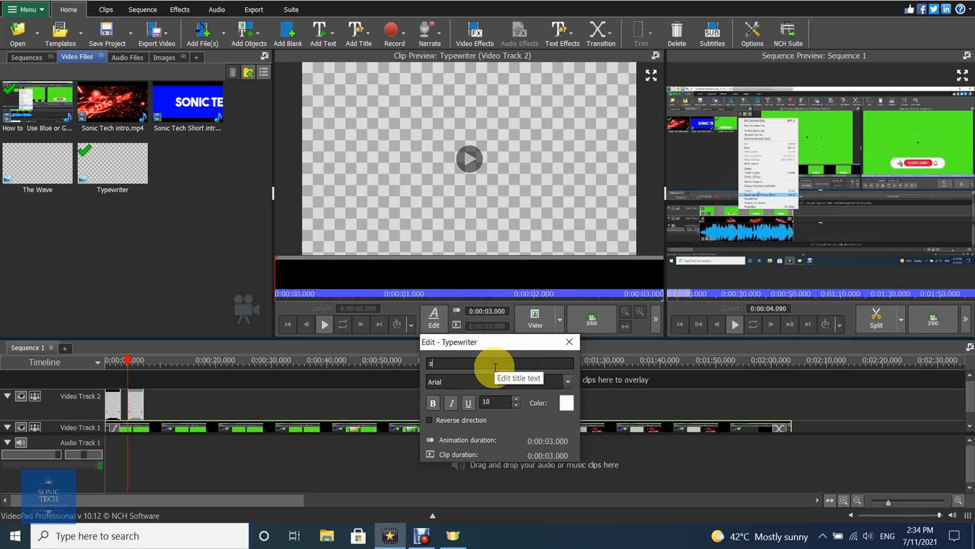
{"action": "type", "text": "onic T"}
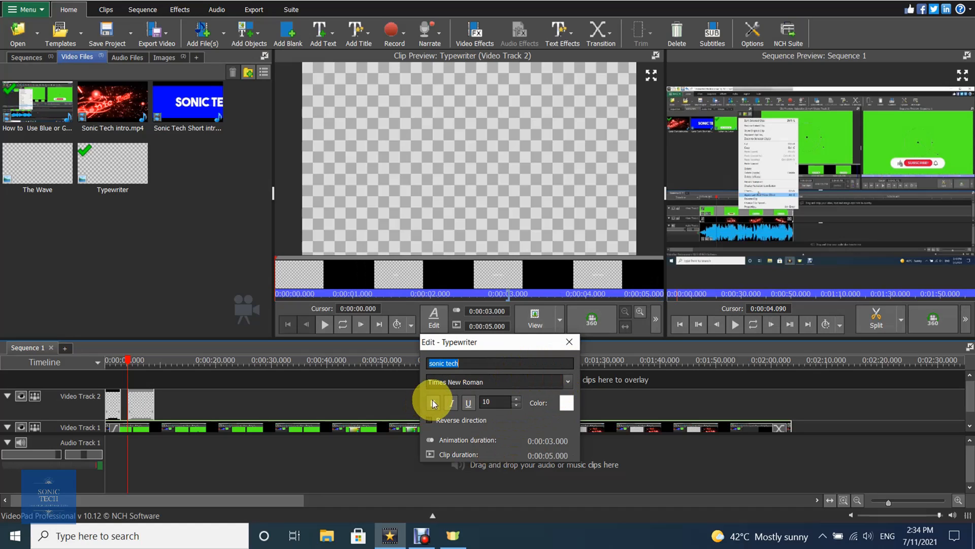
{"action": "left_click", "coordinate": [567, 341]}
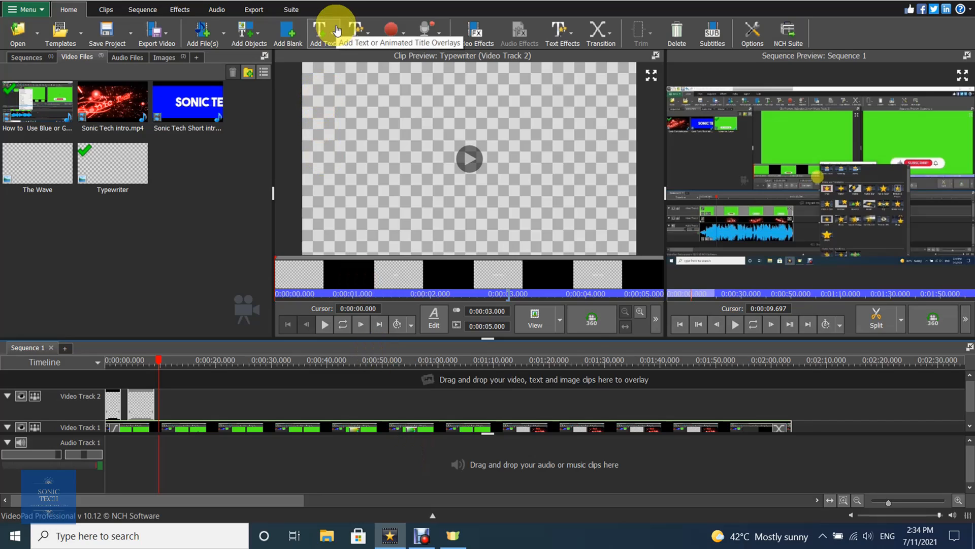
{"action": "left_click", "coordinate": [322, 32]}
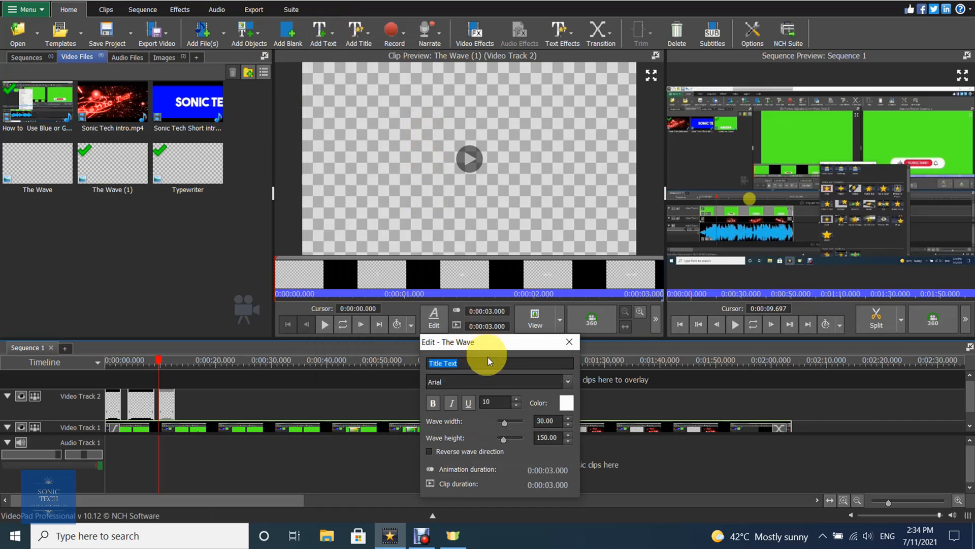
- Make The Wave title read 'Sonic Tech' in Times New Roman lasting 6 seconds, then close its settings
{"action": "type", "text": "Son"}
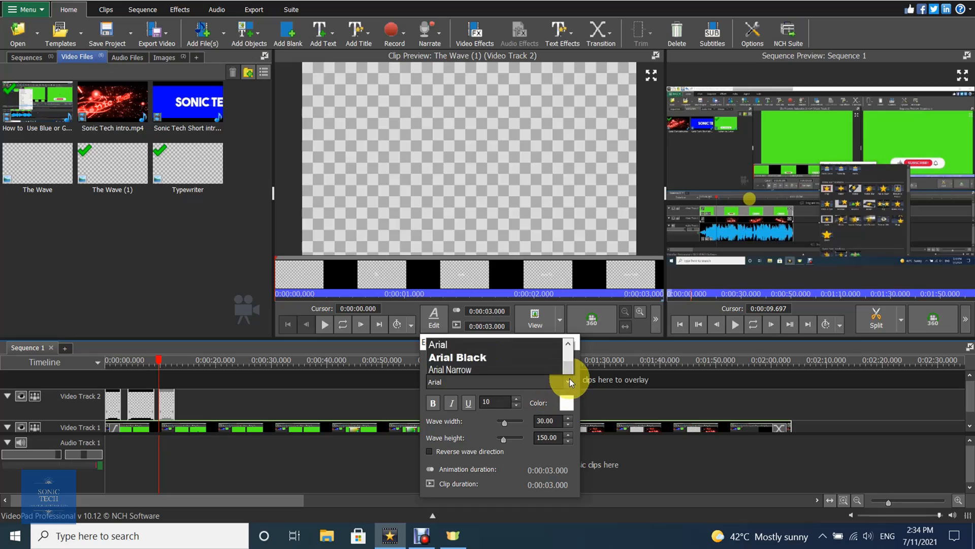
{"action": "left_click", "coordinate": [566, 367]}
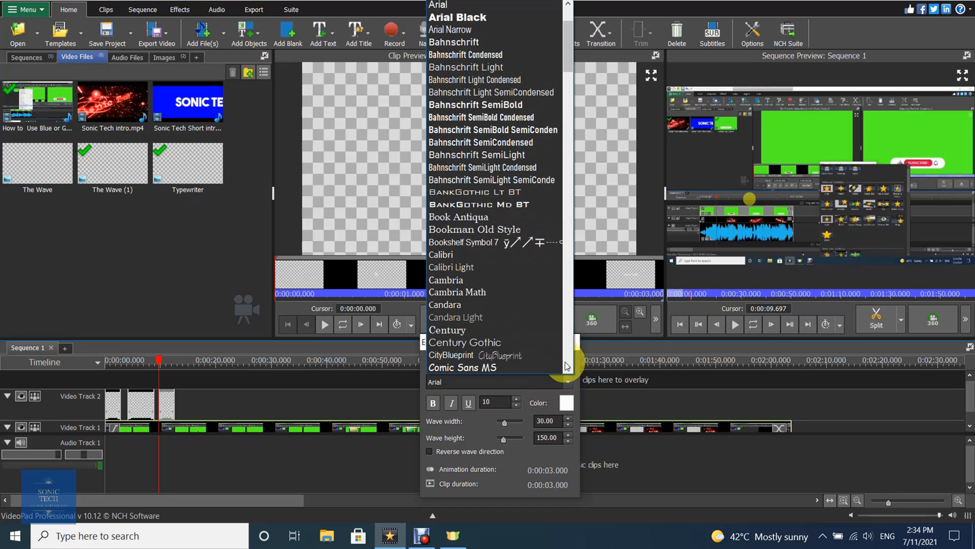
{"action": "scroll", "scroll_direction": "down", "scroll_amount": 3}
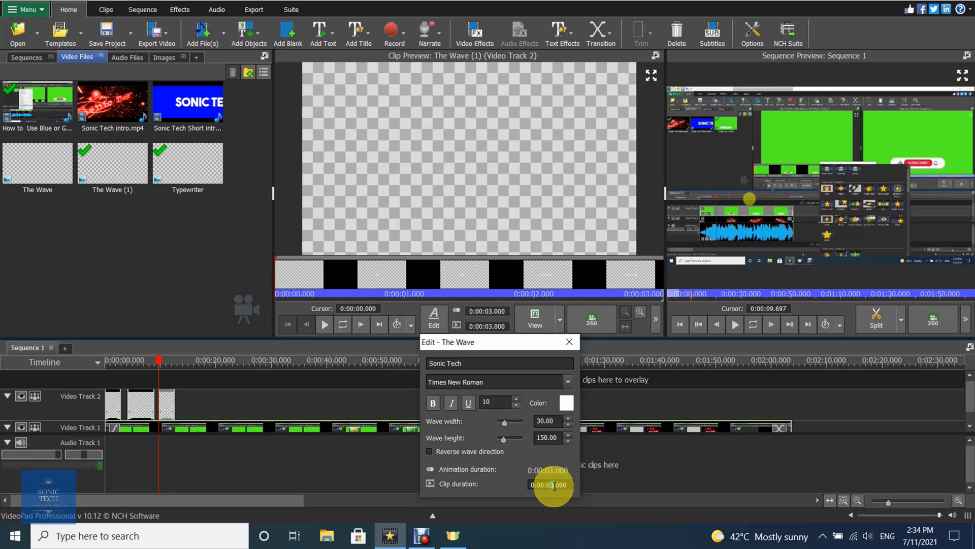
{"action": "left_click", "coordinate": [567, 482]}
{"action": "type", "text": "6"}
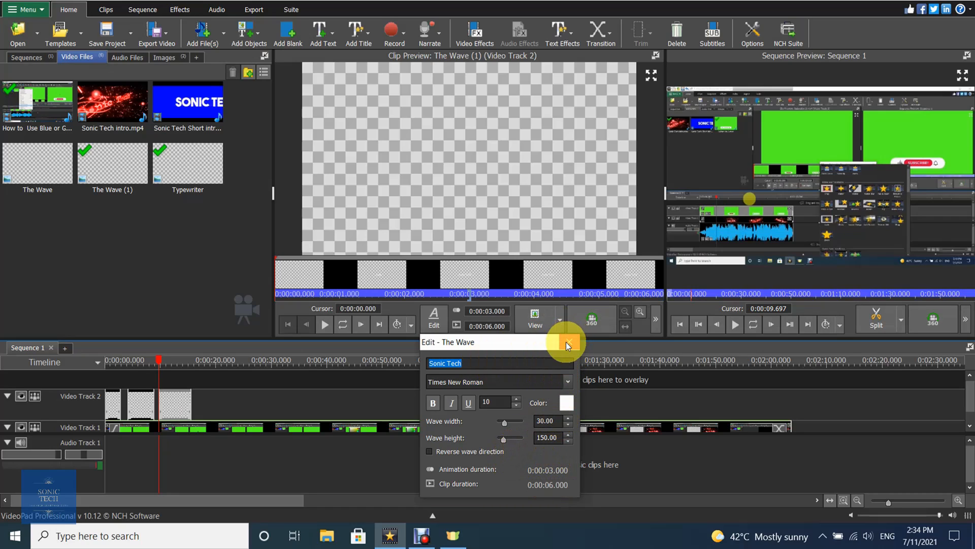
{"action": "left_click", "coordinate": [566, 342]}
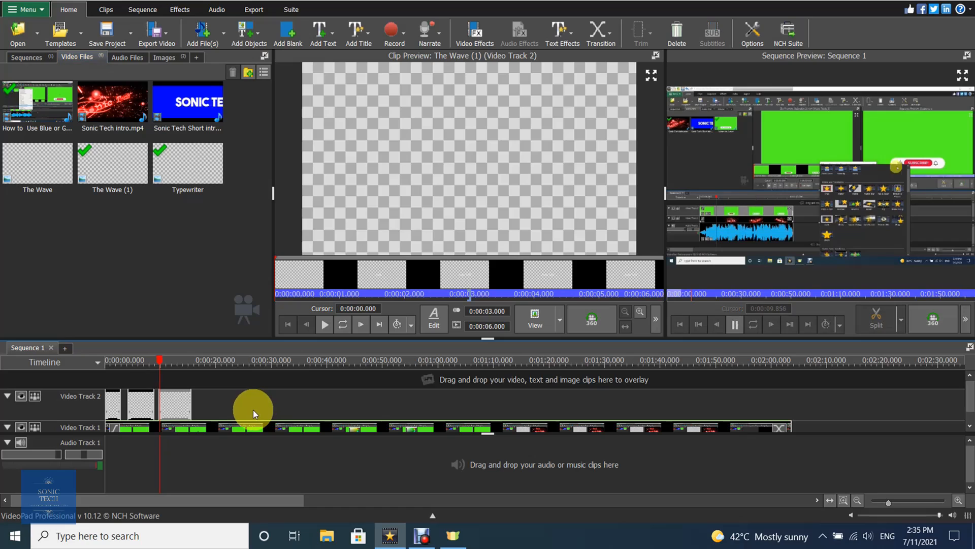